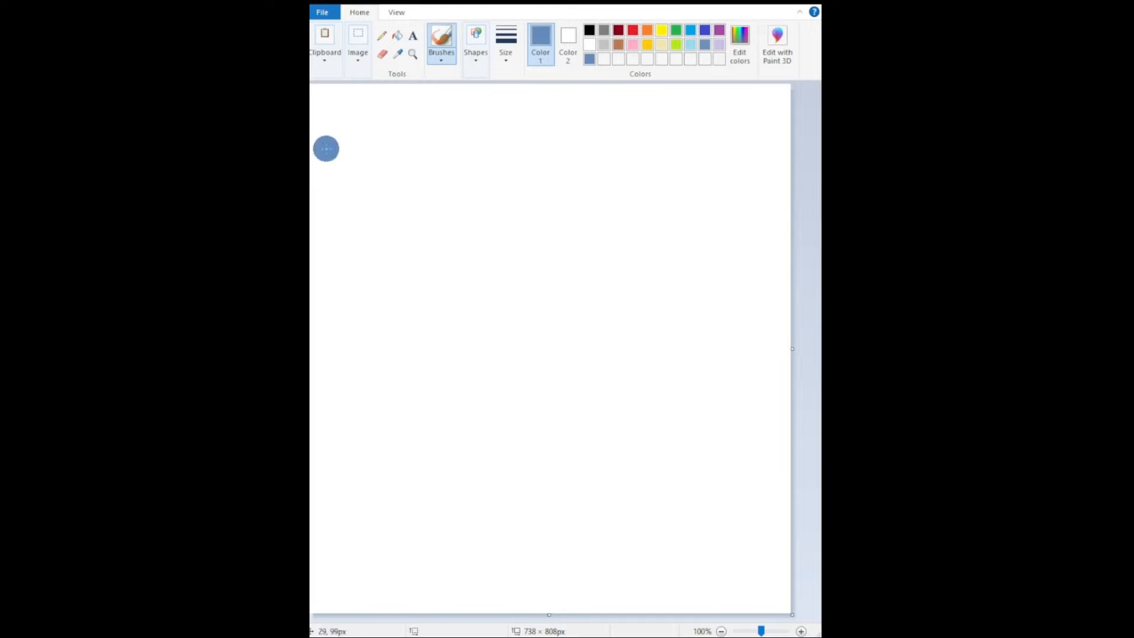
Paint the cloudy blue sky and golden plain, then block in a dark standing-figure silhouette
{"action": "left_click_drag", "start_coordinate": [326, 149], "coordinate": [774, 297]}
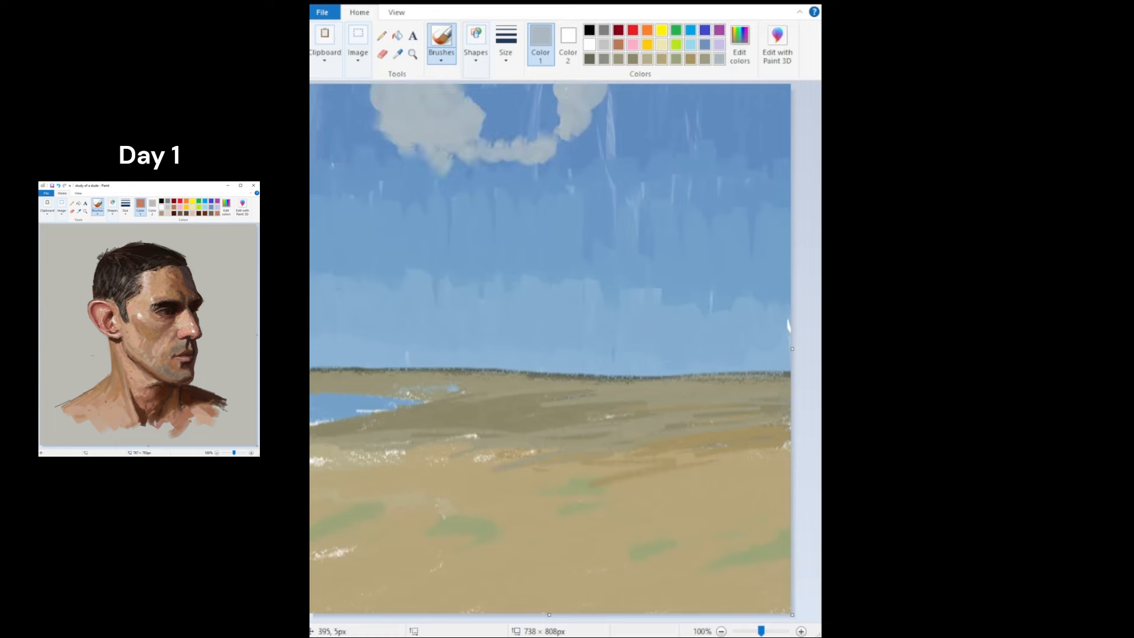
{"action": "left_click", "coordinate": [397, 54]}
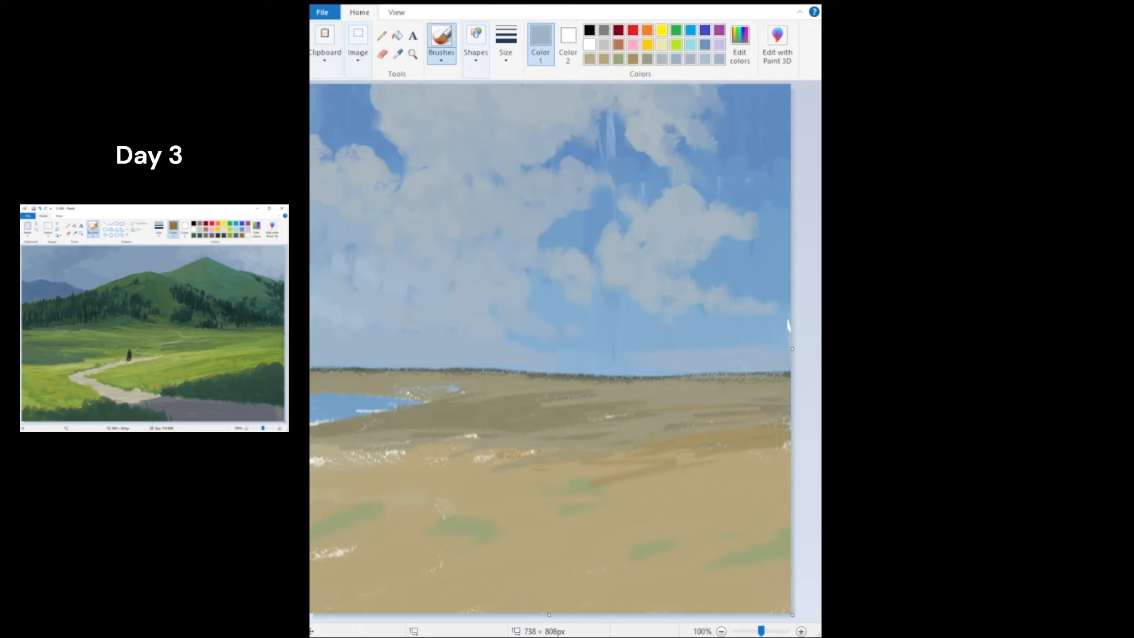
{"action": "left_click", "coordinate": [717, 58]}
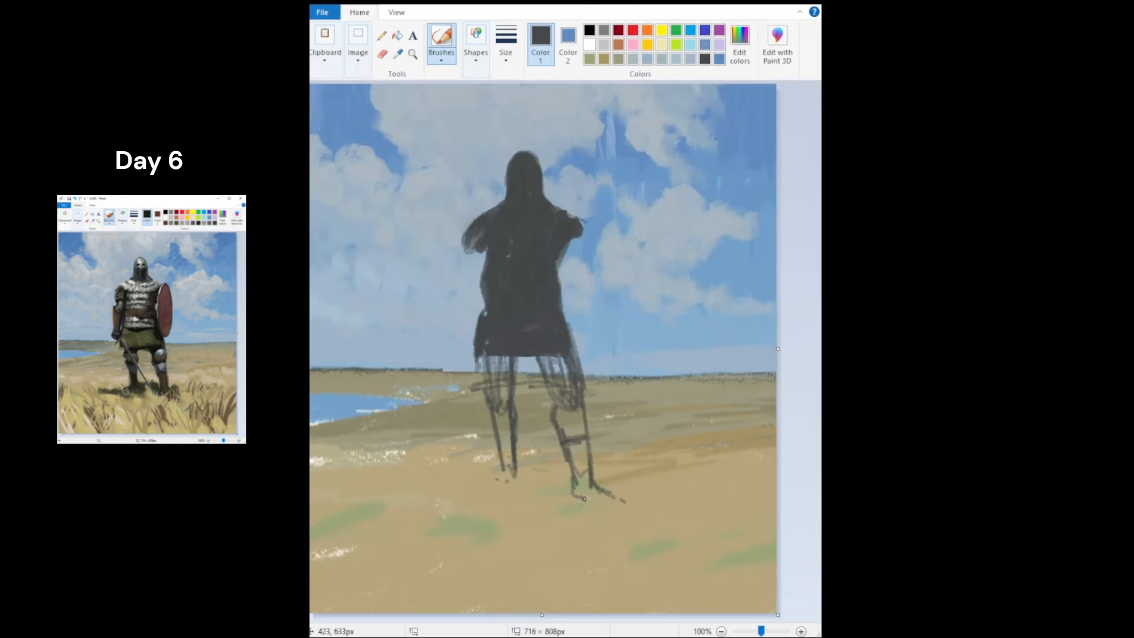
Paint the knight's helmeted head, mail shoulders, torso and a dark oval shield
{"action": "left_click", "coordinate": [799, 630]}
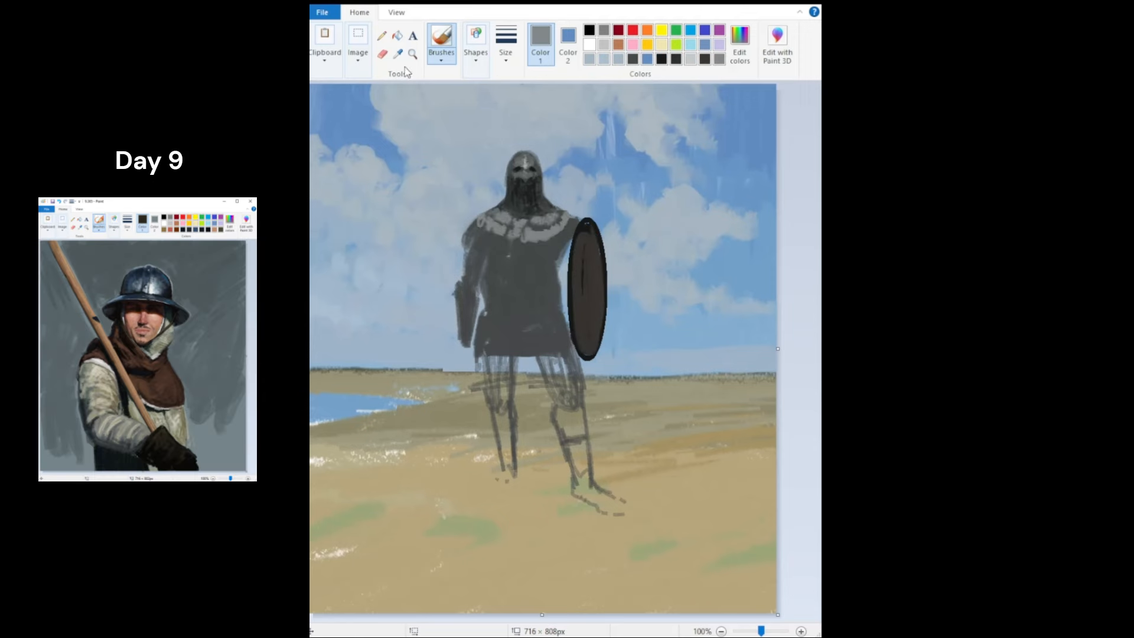
Detail the grey chain mail, brown belt, olive skirt and red shield on the knight
{"action": "left_click", "coordinate": [588, 29]}
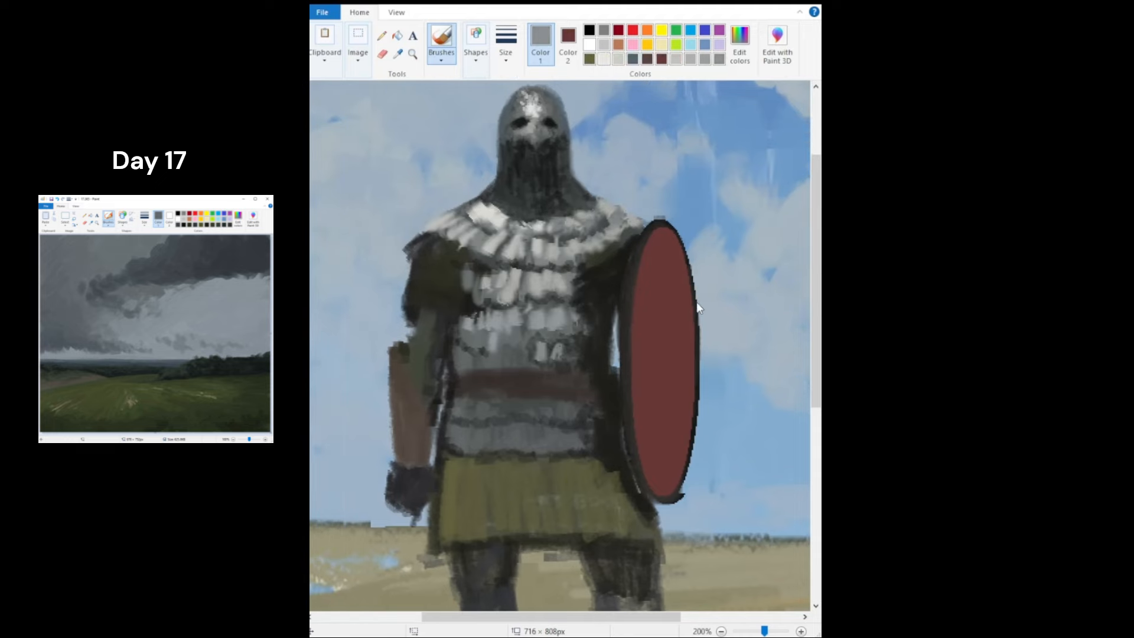
Brush in the knight's armoured legs, sword, cast shadow and grass strokes at his feet
{"action": "left_click", "coordinate": [721, 631]}
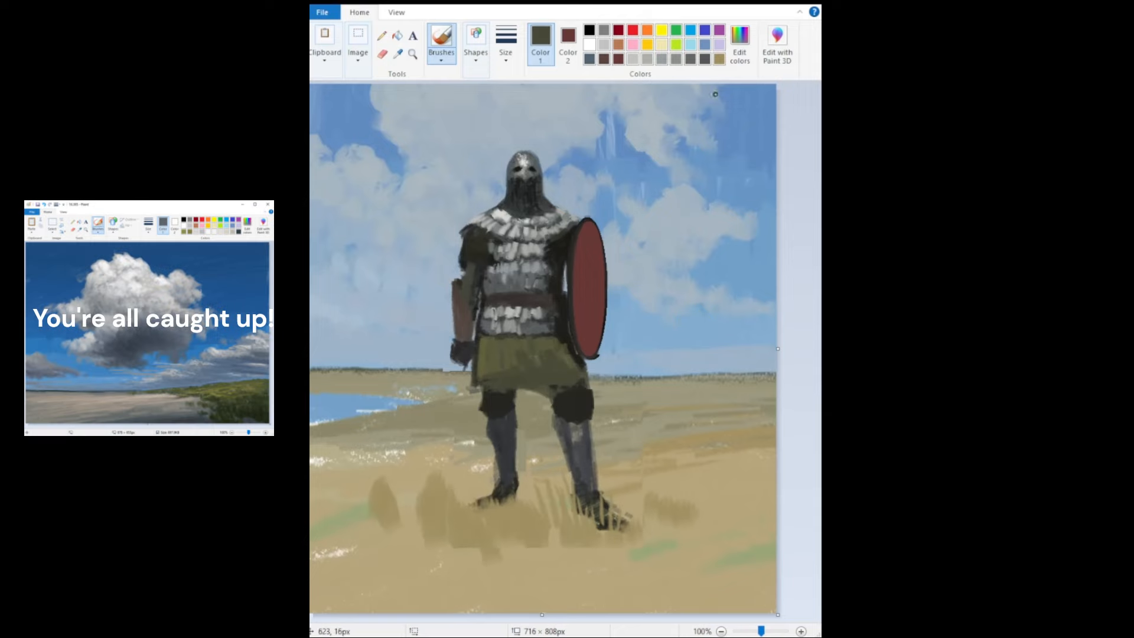
{"action": "left_click", "coordinate": [535, 370]}
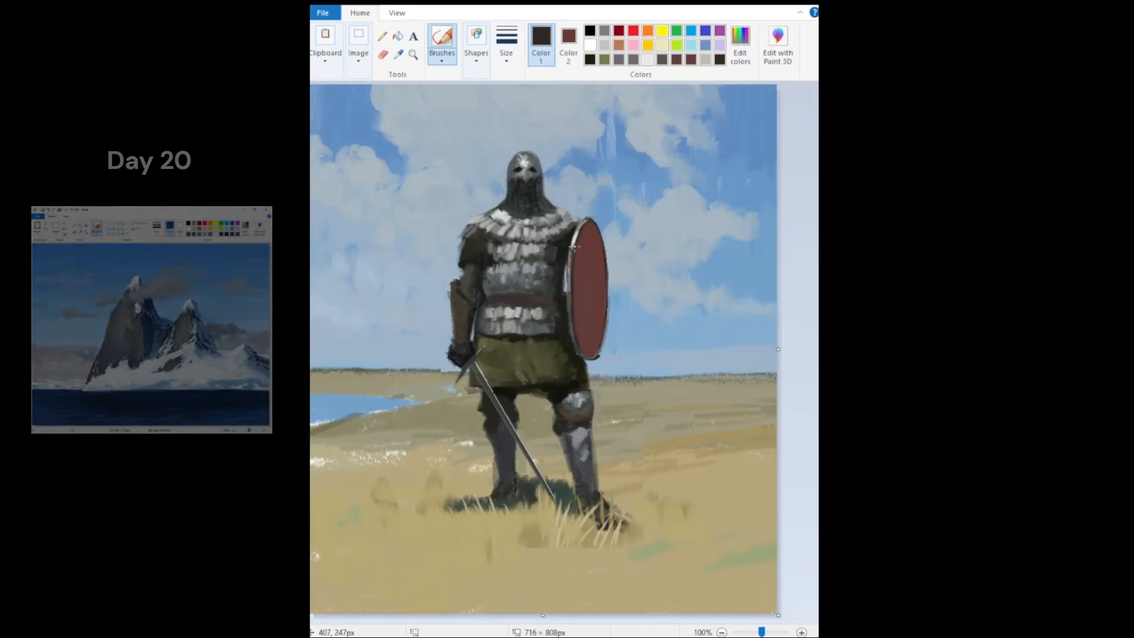
{"action": "left_click", "coordinate": [590, 44]}
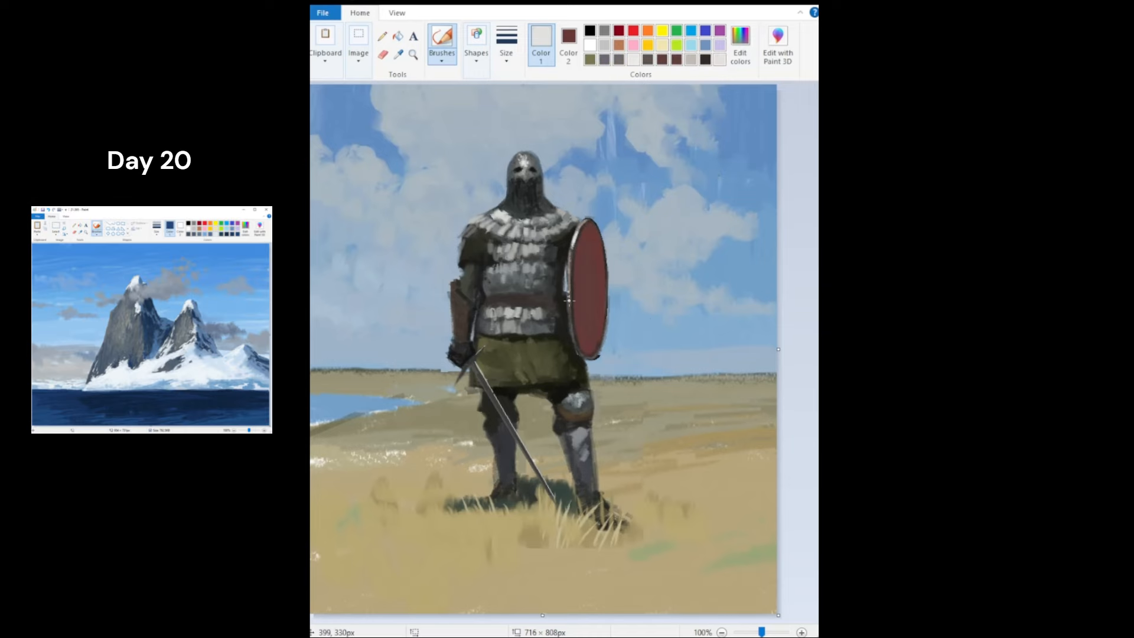
{"action": "left_click", "coordinate": [414, 56]}
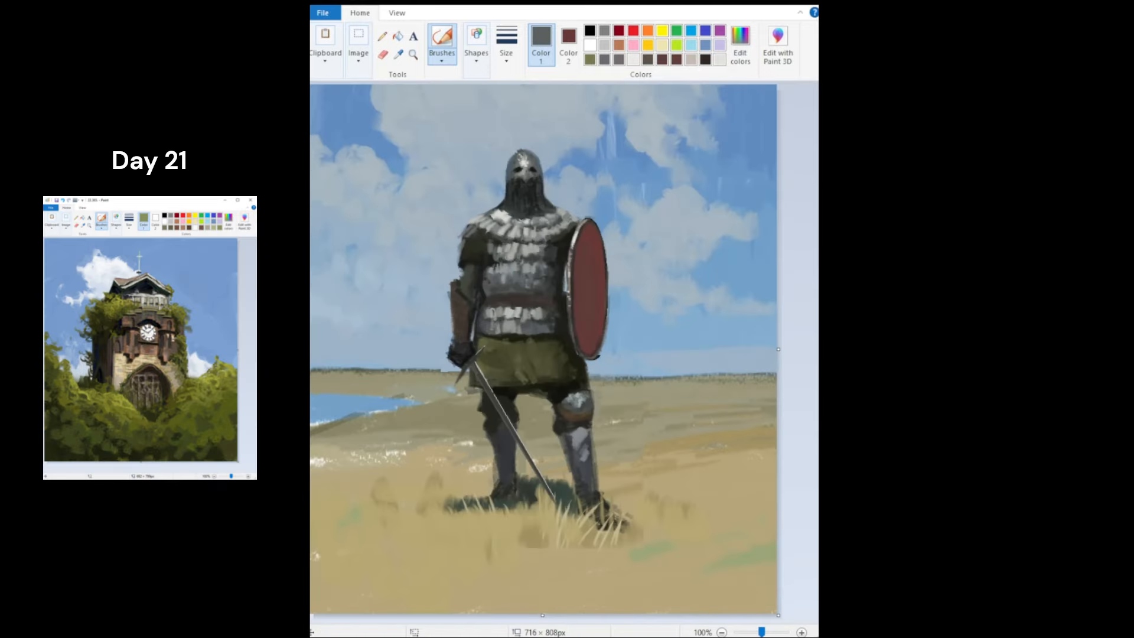
{"action": "left_click", "coordinate": [800, 631]}
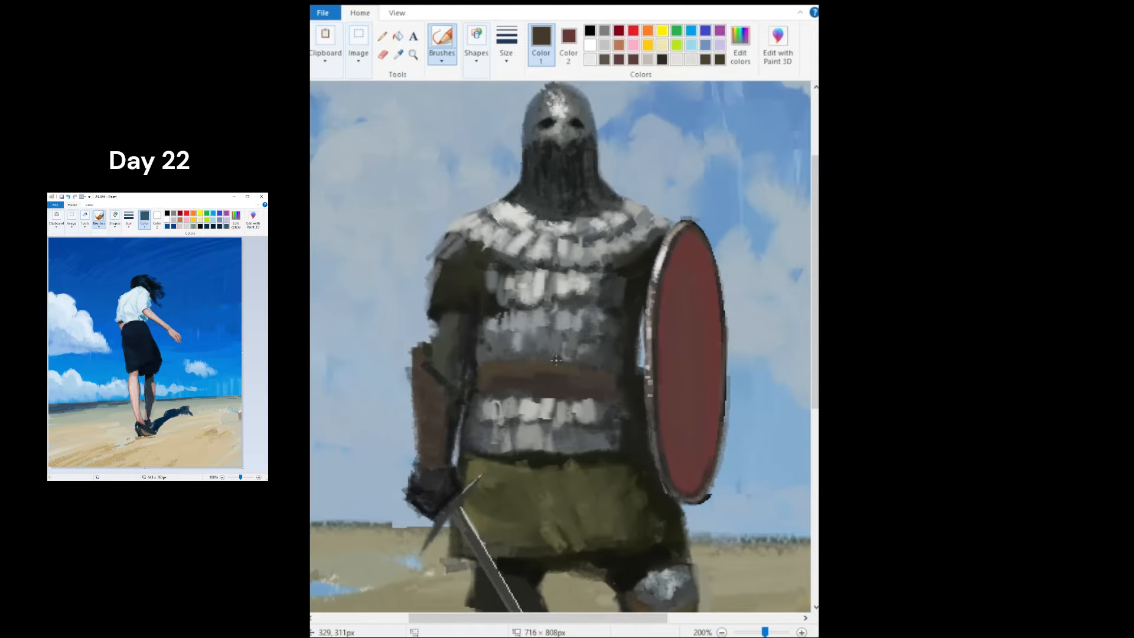
Refine the helmet, belt buckle and knee armour, then cover the foreground with tall golden grass
{"action": "scroll", "scroll_direction": "down", "scroll_amount": 3}
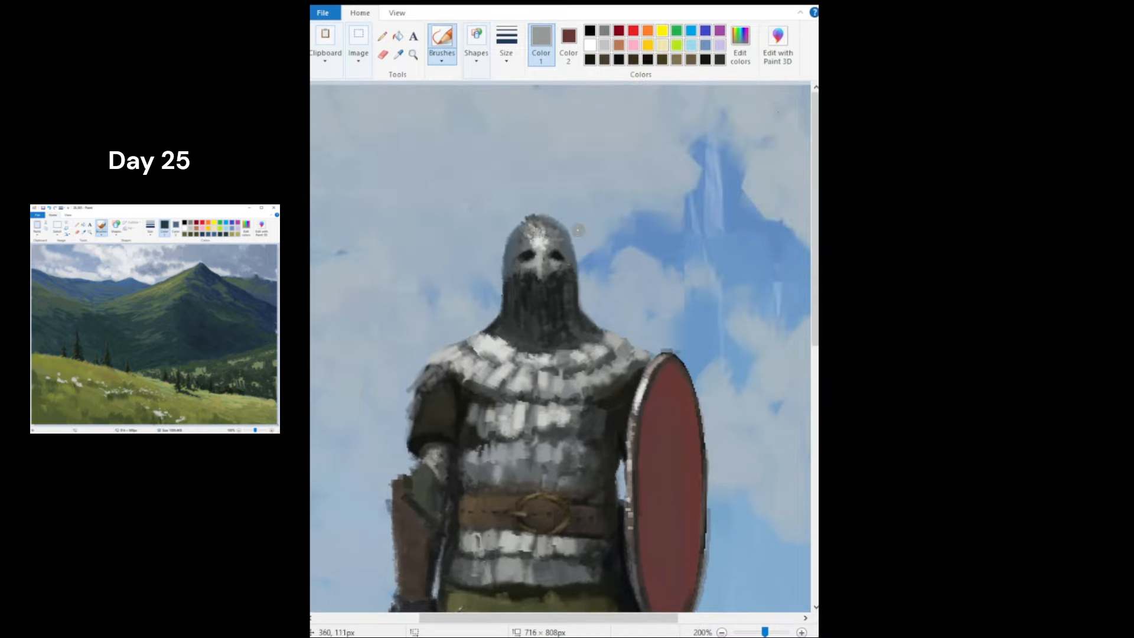
{"action": "scroll", "scroll_direction": "down", "scroll_amount": 3}
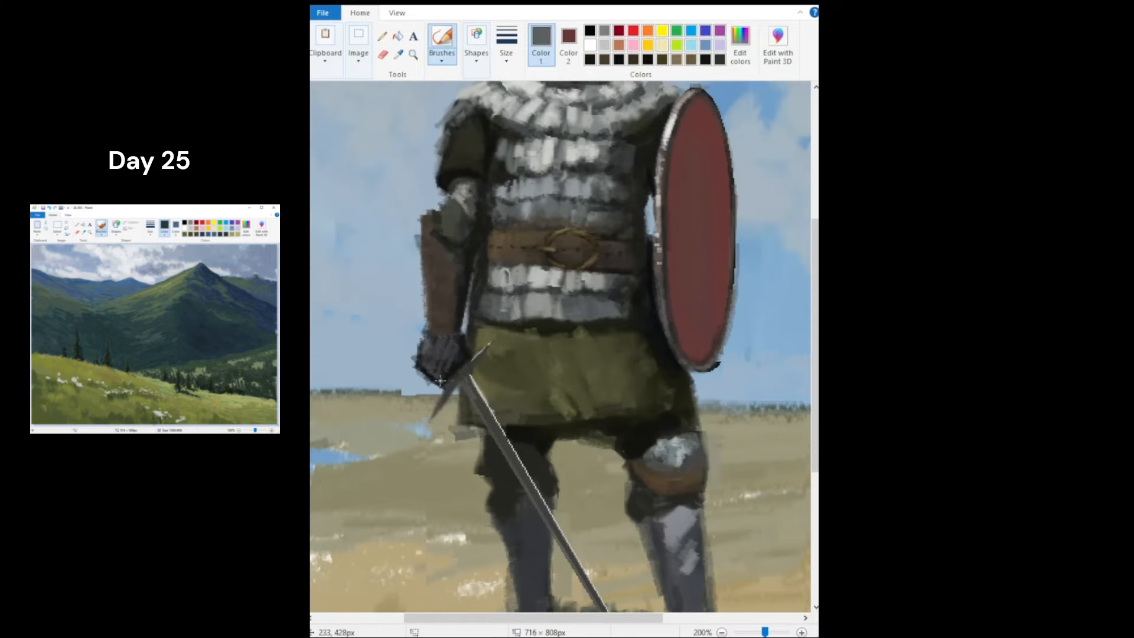
{"action": "scroll", "scroll_direction": "down", "scroll_amount": 3}
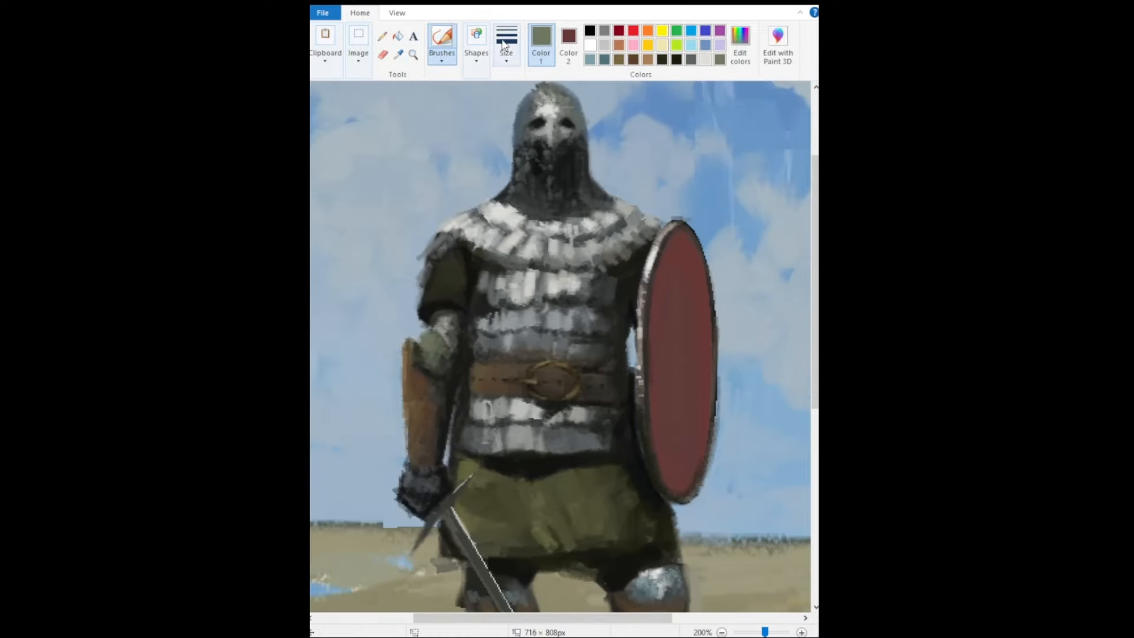
{"action": "scroll", "scroll_direction": "down", "scroll_amount": 3}
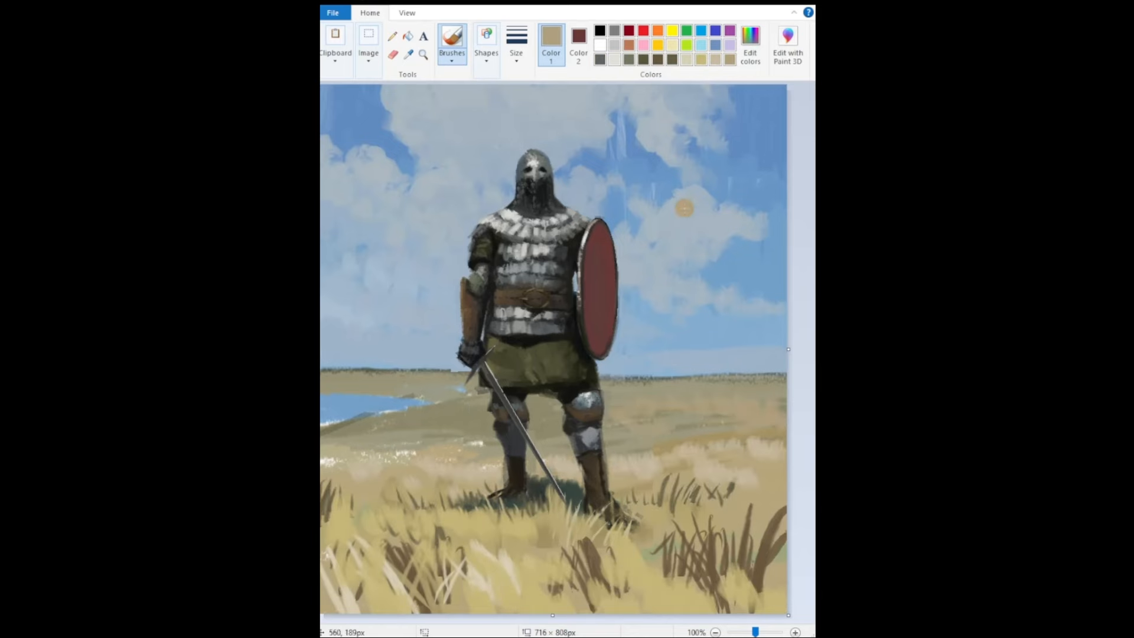
Touch up the knee armour and boots and add darker grass blades around the knight's feet
{"action": "left_click", "coordinate": [793, 631]}
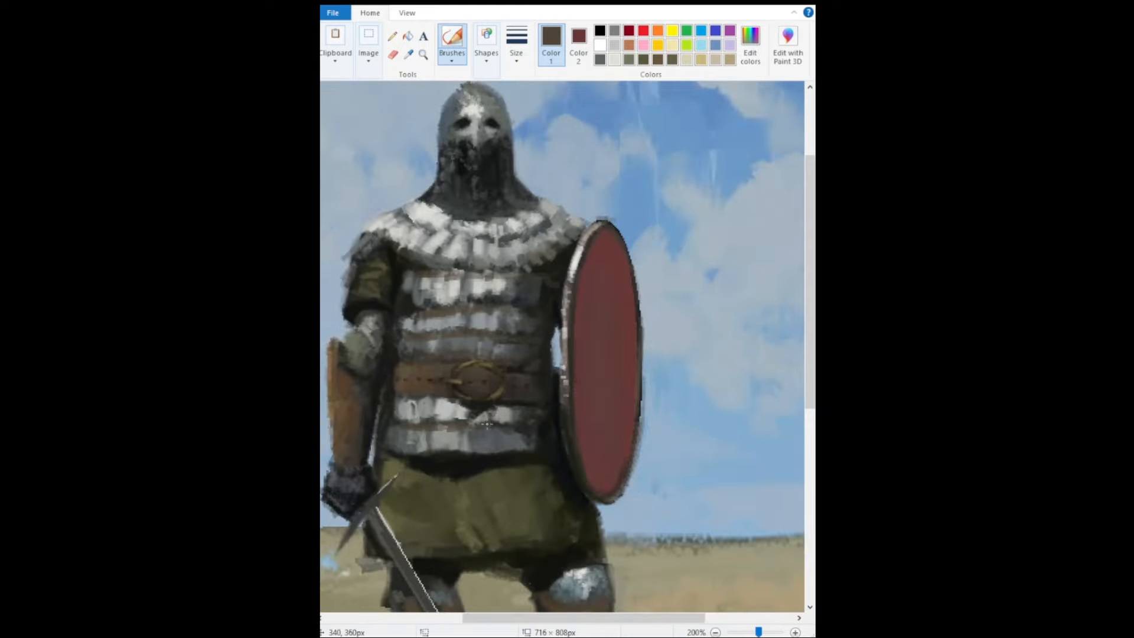
{"action": "left_click", "coordinate": [795, 630]}
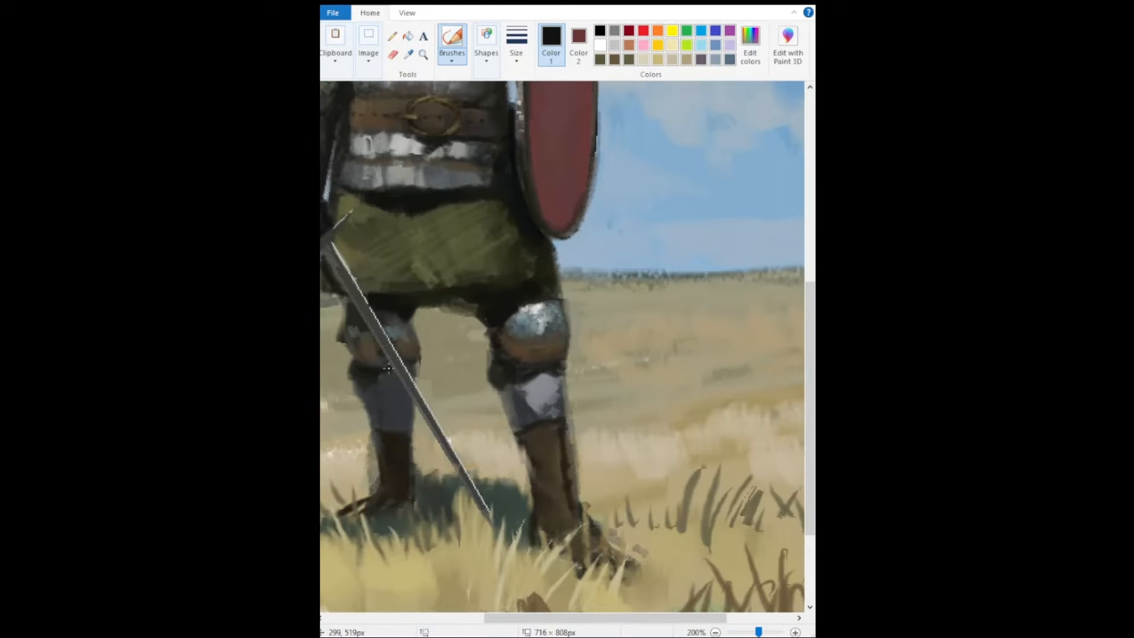
{"action": "left_click", "coordinate": [716, 631]}
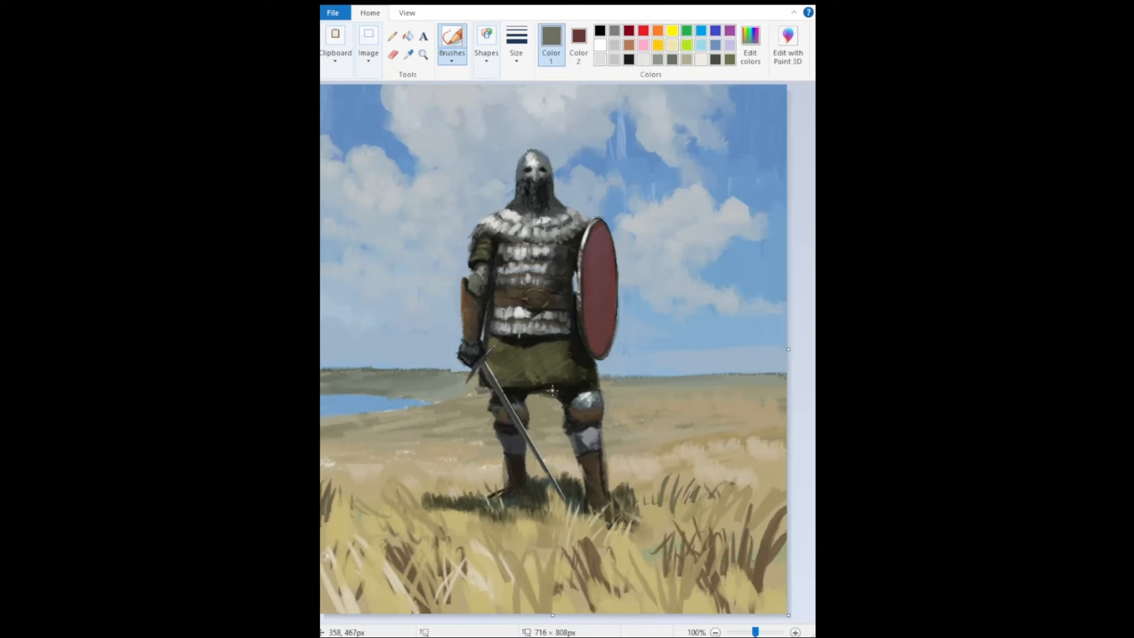
{"action": "left_click", "coordinate": [600, 31]}
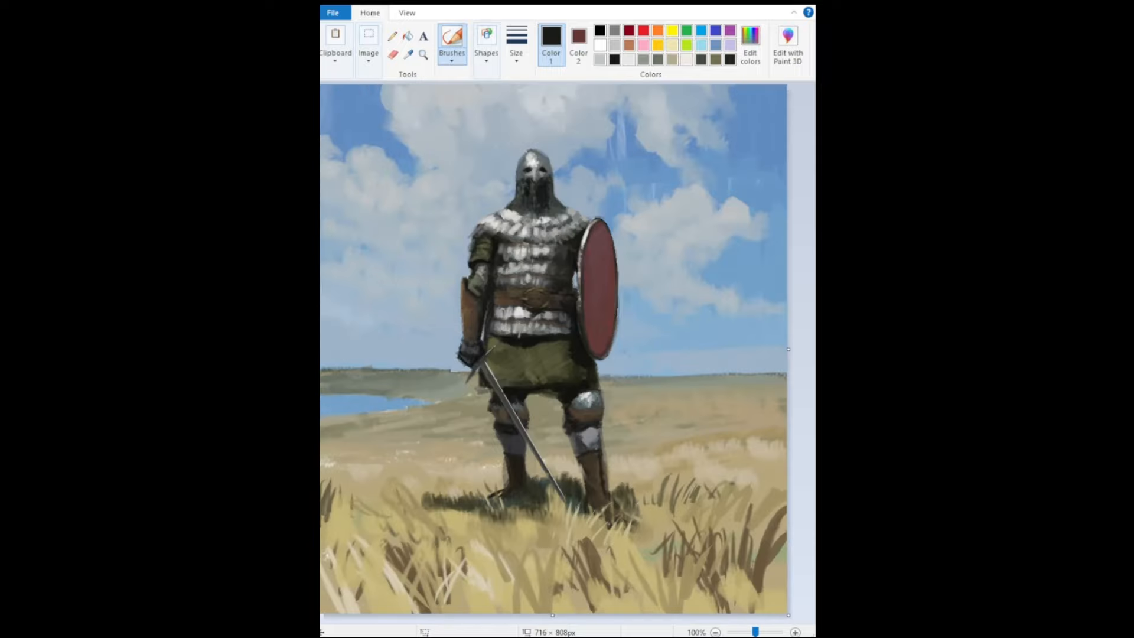
{"action": "left_click", "coordinate": [715, 631]}
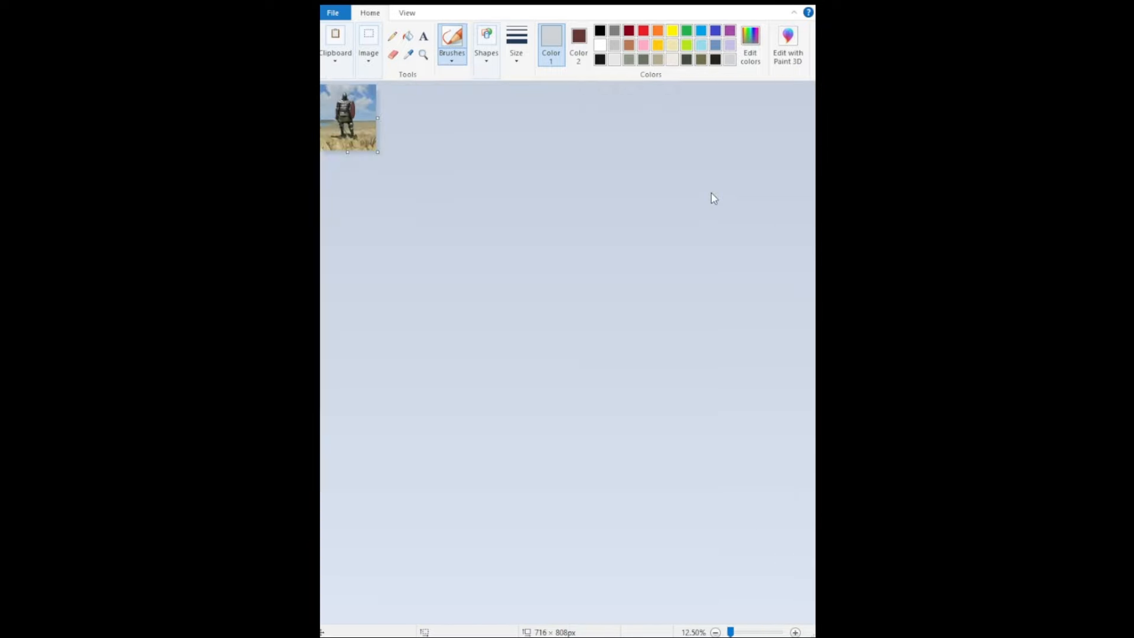